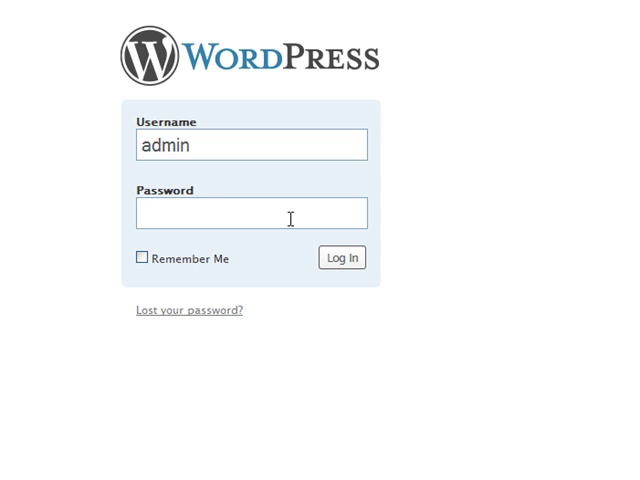
Log in to the Wordpress Demo admin with the password to reach the Dashboard
text(password)
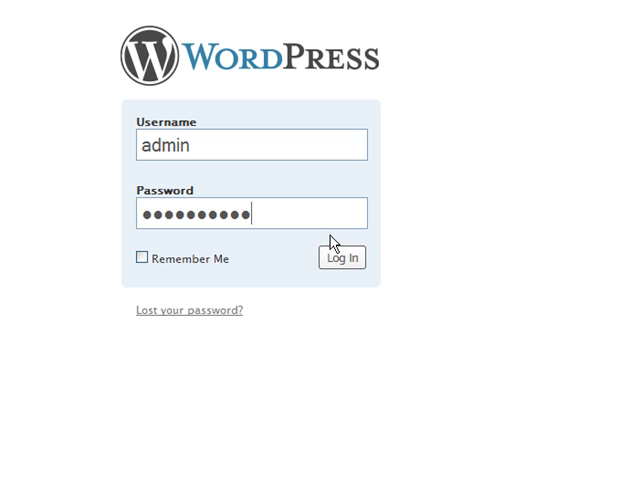
click(342, 257)
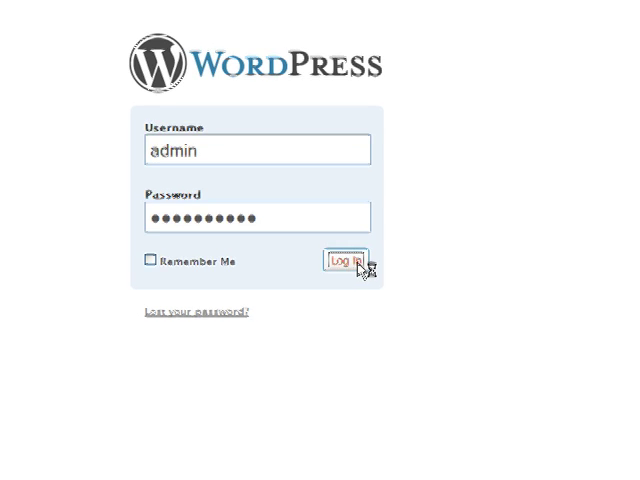
click(345, 266)
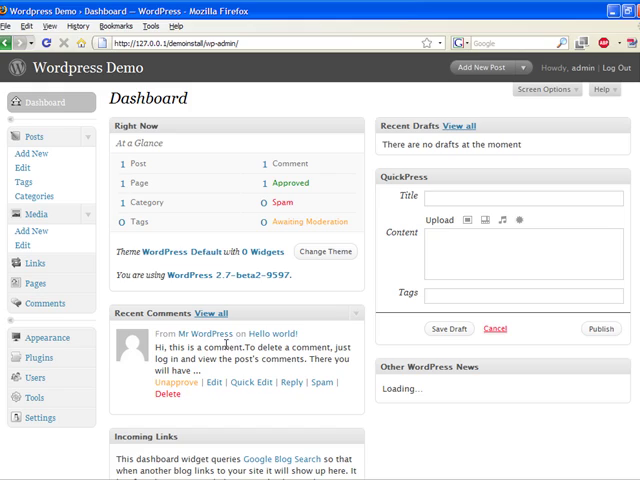
Expand the Plugins menu to show Installed, Add New and Editor
scroll(down, 3)
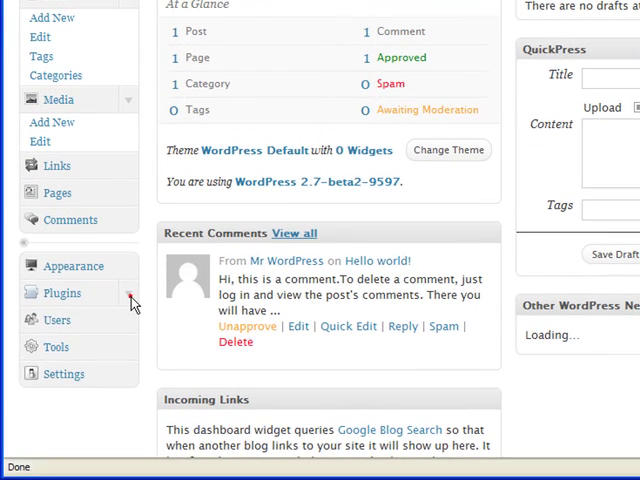
click(63, 292)
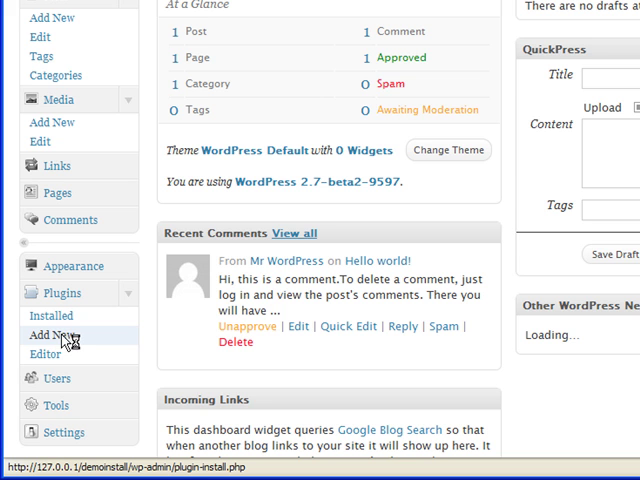
On Plugins > Add New, enter 'wp-pagenavi' as the search term from the suggestion
click(51, 335)
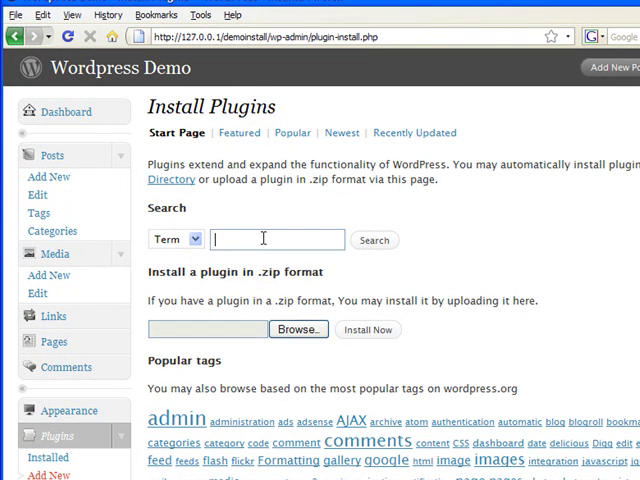
text(wp-pa)
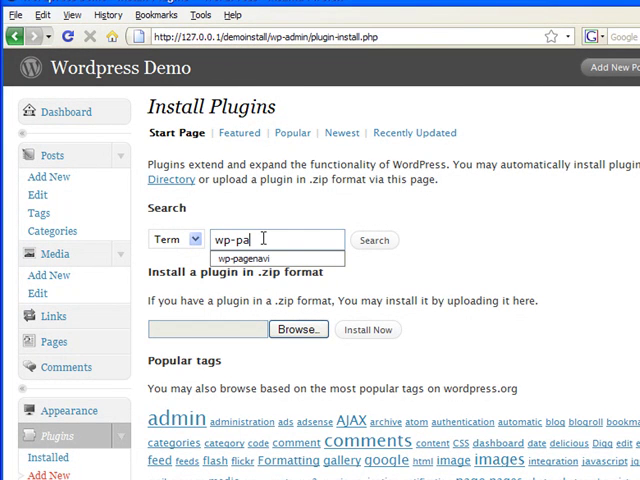
text(genavi)
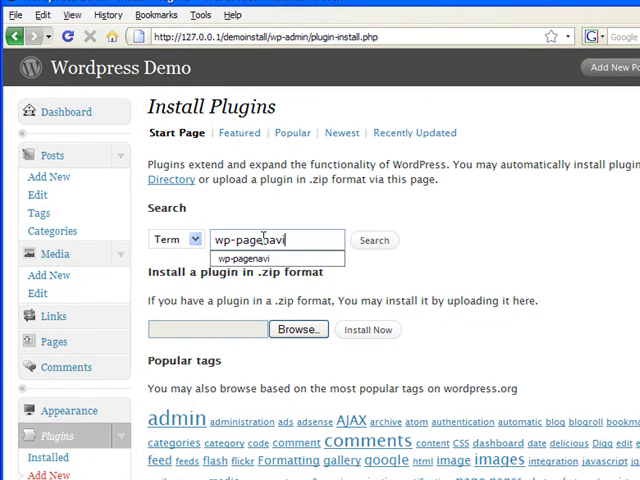
click(374, 240)
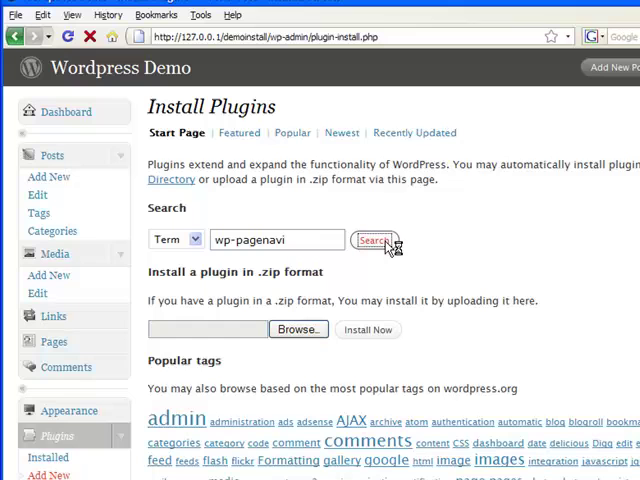
Search for wp-pagenavi and start installing the WP-PageNavi 2.31 result
click(374, 240)
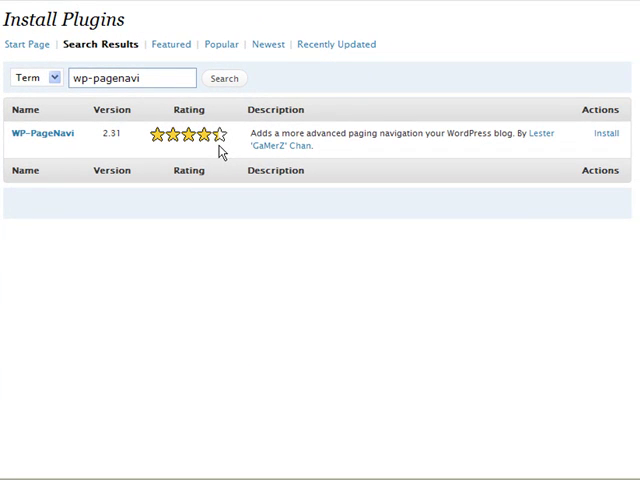
mouse_move(43, 137)
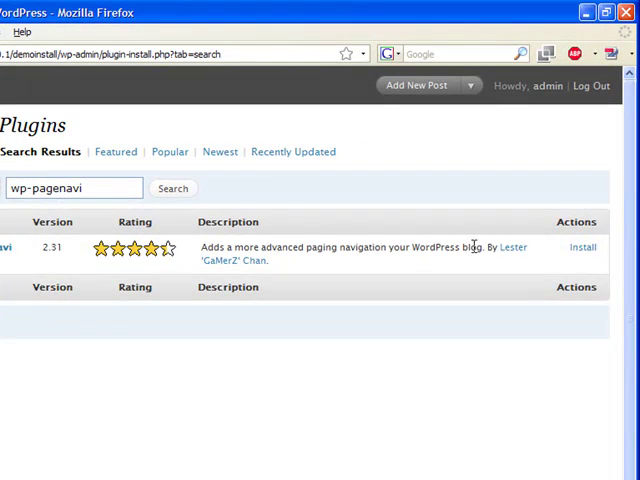
mouse_move(583, 247)
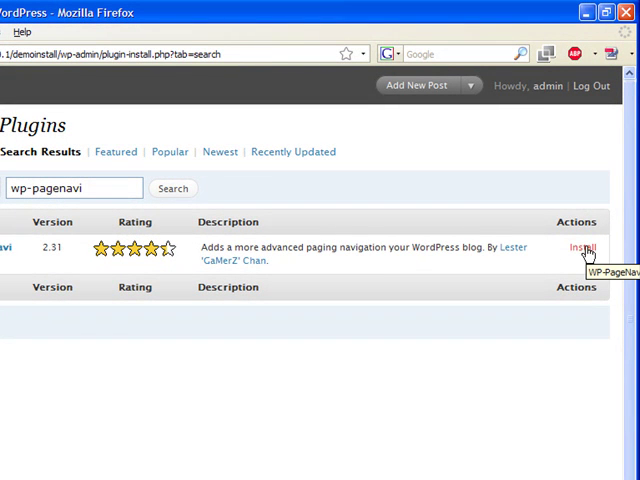
click(583, 247)
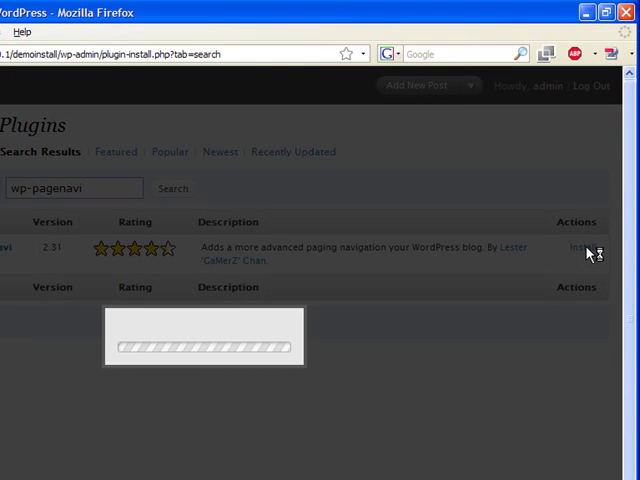
Review the WP-PageNavi 2.31 Installation notes, then return to its Description
click(583, 249)
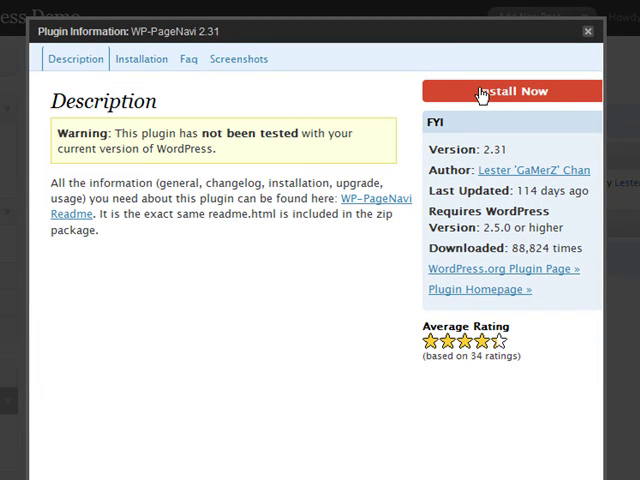
mouse_move(190, 59)
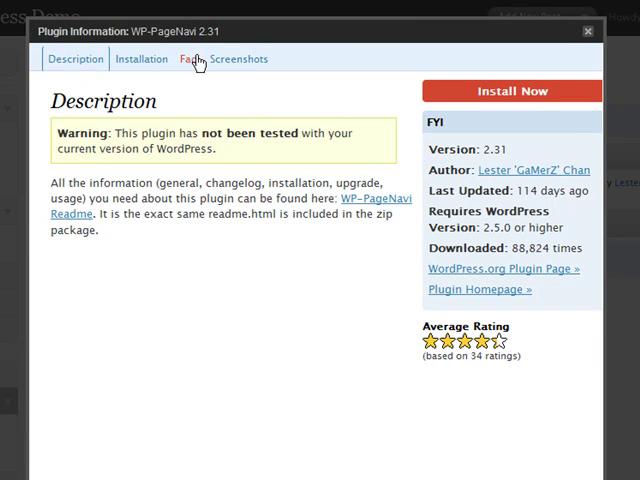
click(190, 59)
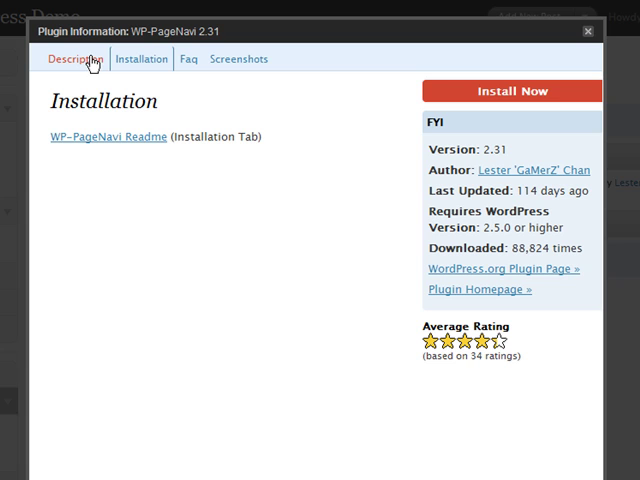
click(74, 58)
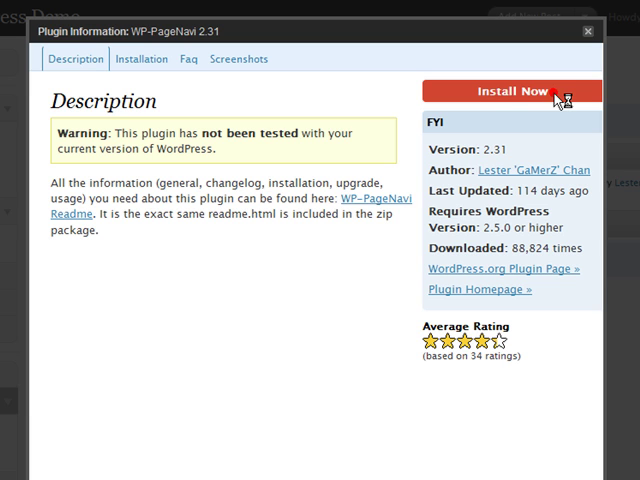
mouse_move(570, 98)
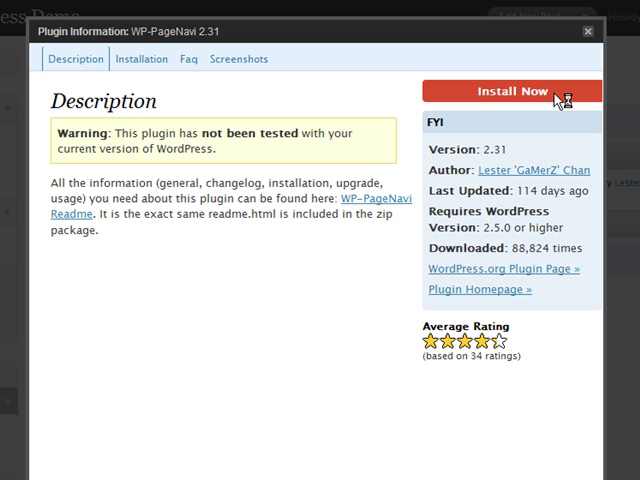
Install WP-PageNavi 2.31 with Install Now, then activate the newly installed plugin
click(509, 90)
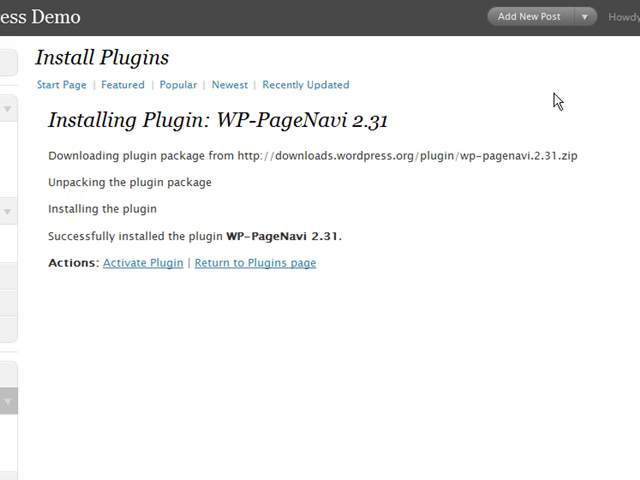
mouse_move(142, 263)
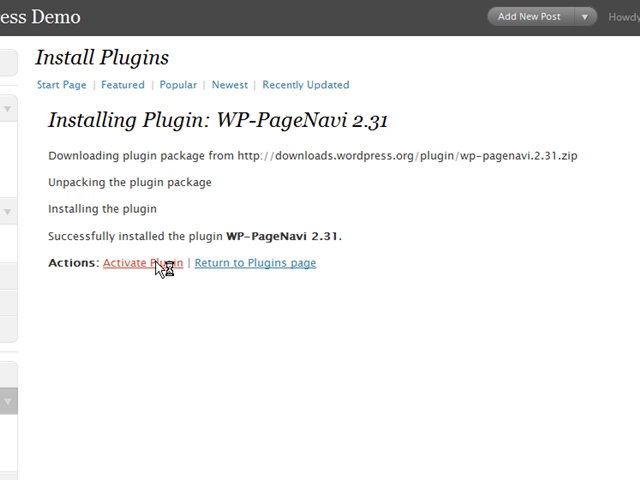
click(146, 262)
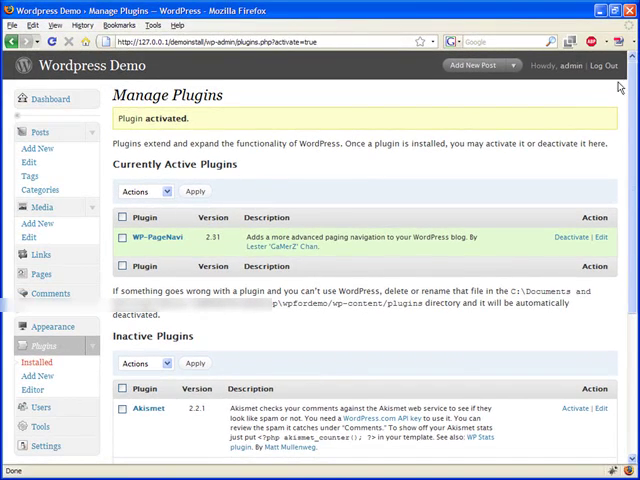
mouse_move(604, 65)
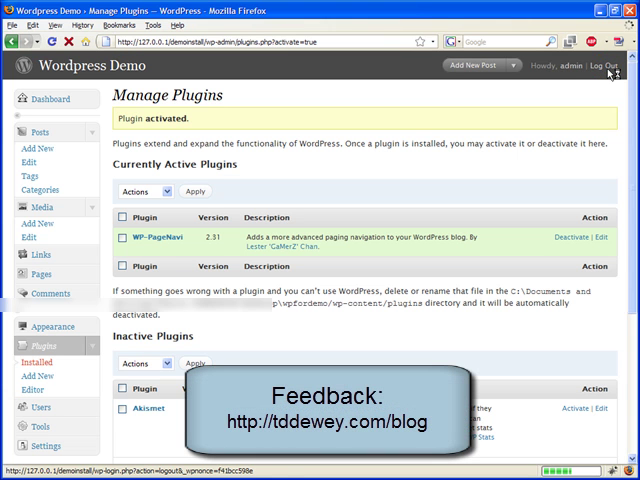
Log out of the admin from the Manage Plugins page header
click(603, 66)
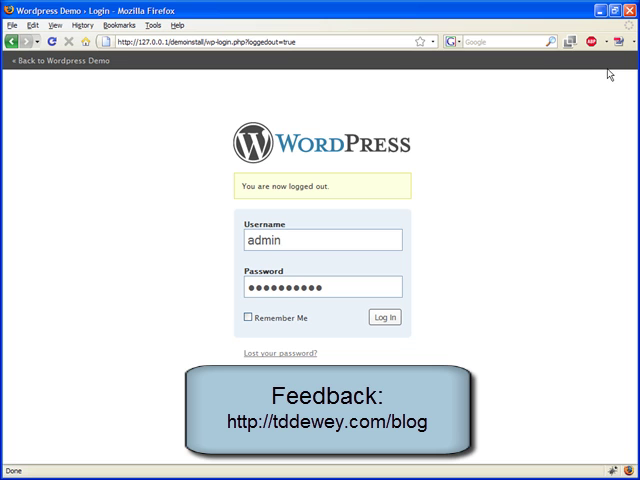
Click on the login page showing the logged-out notice
click(284, 240)
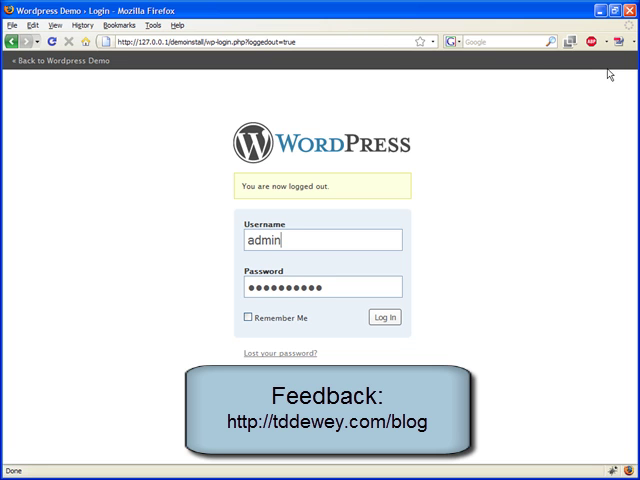